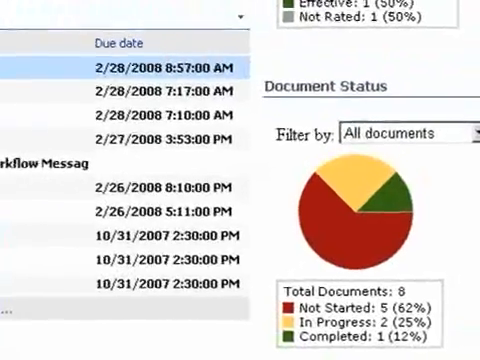
Open a 'Component Request for quote needed' task from the purchasing work list
scroll(up, 3)
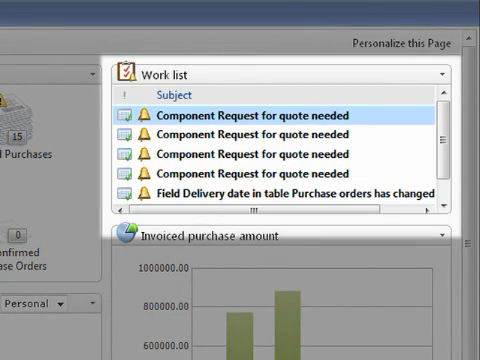
double_click(250, 115)
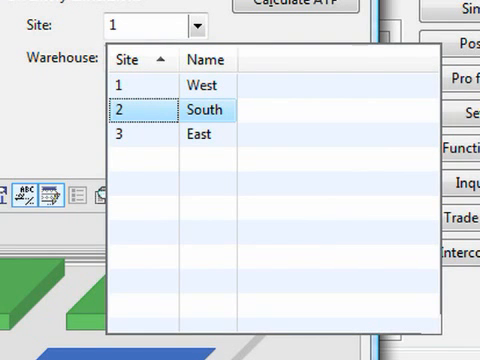
Choose site 2, South, for the availability check
click(200, 109)
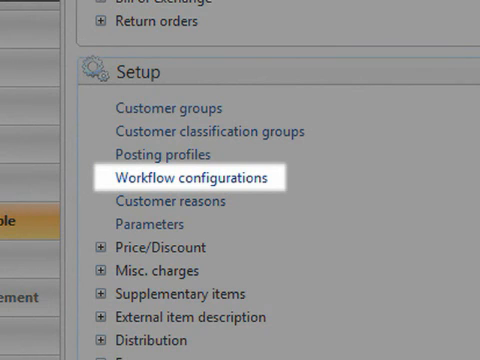
Open Workflow configurations under Setup on the Accounts receivable area page
click(190, 176)
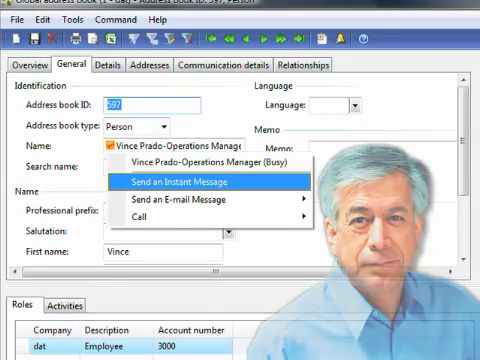
Send an instant message to the operations manager from the address book record
click(183, 181)
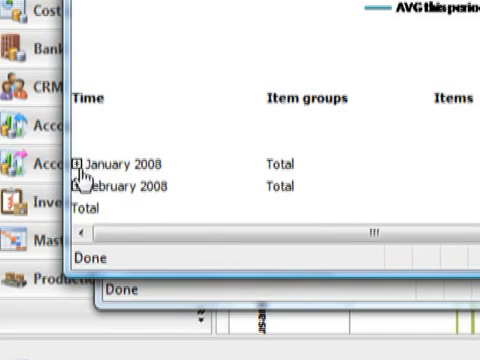
Expand January 2008 and export Requests for Quotes to an Excel pivot chart
click(77, 163)
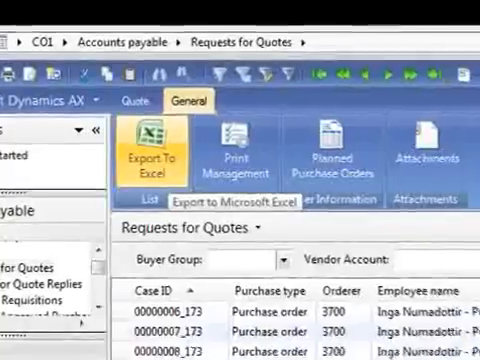
click(147, 155)
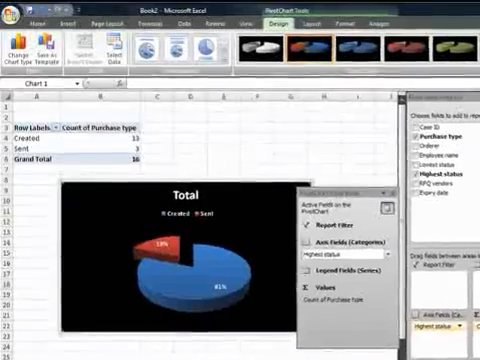